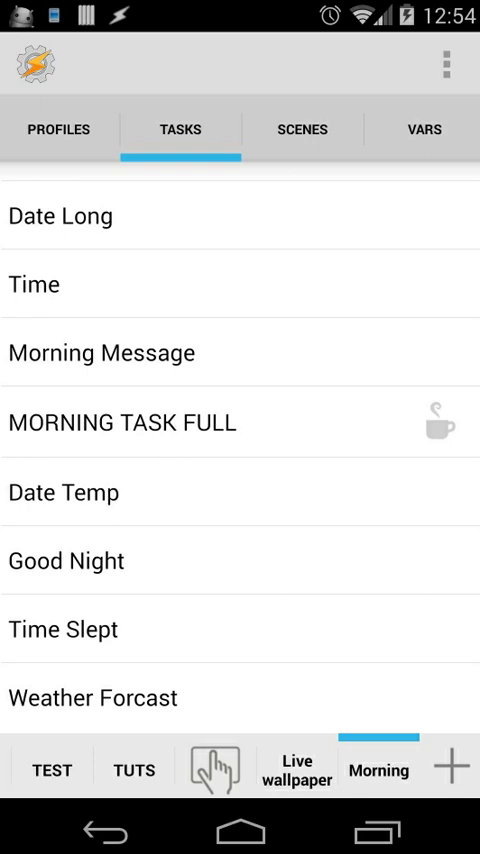
{"action": "mouse_move", "coordinate": [250, 702]}
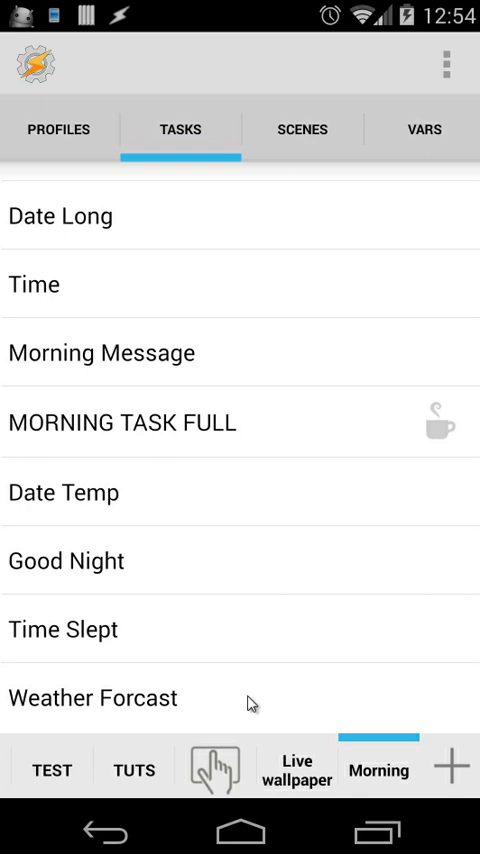
{"action": "mouse_move", "coordinate": [70, 600]}
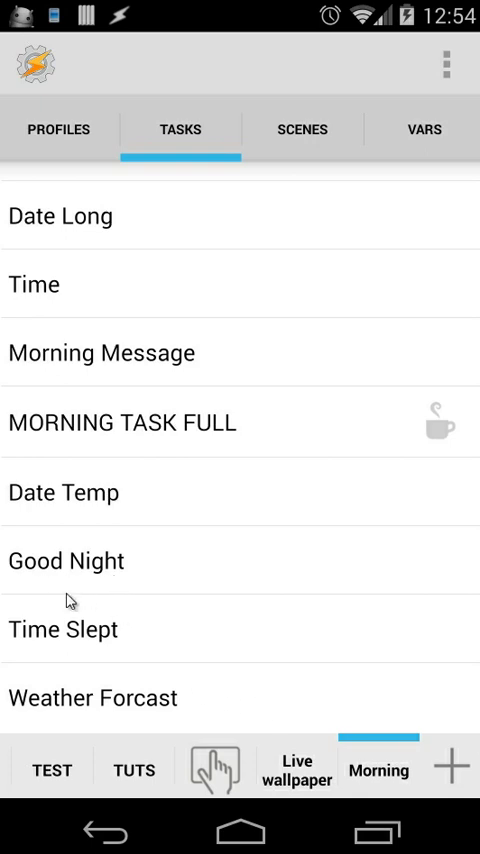
{"action": "mouse_move", "coordinate": [105, 652]}
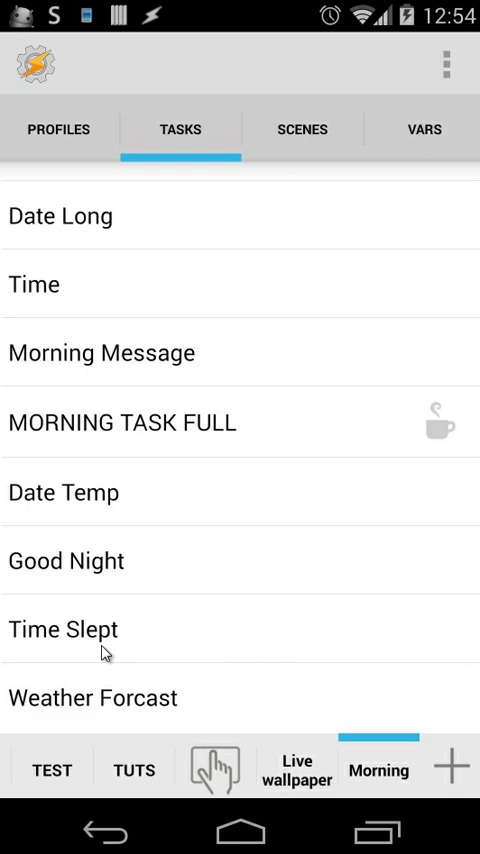
{"action": "mouse_move", "coordinate": [113, 577]}
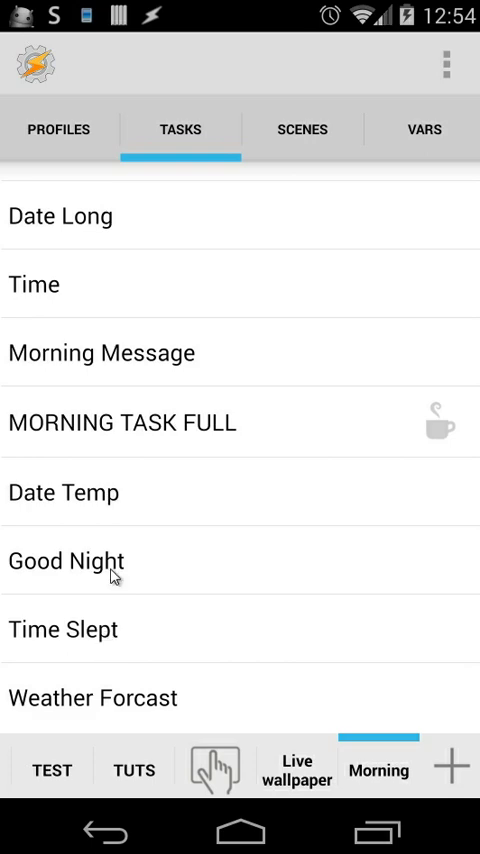
Step: Open the Good Night task to view its Say, Perform Task, Auto-Sync off and Variable Set actions
{"action": "left_click", "coordinate": [65, 561]}
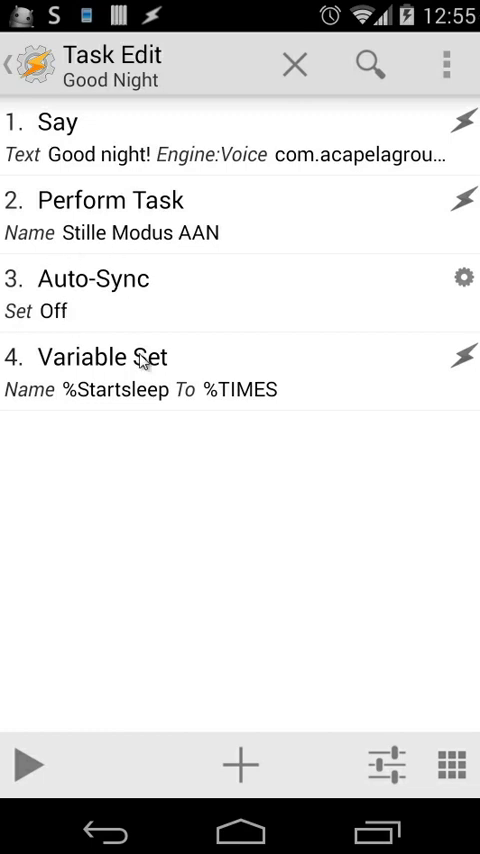
{"action": "mouse_move", "coordinate": [48, 412]}
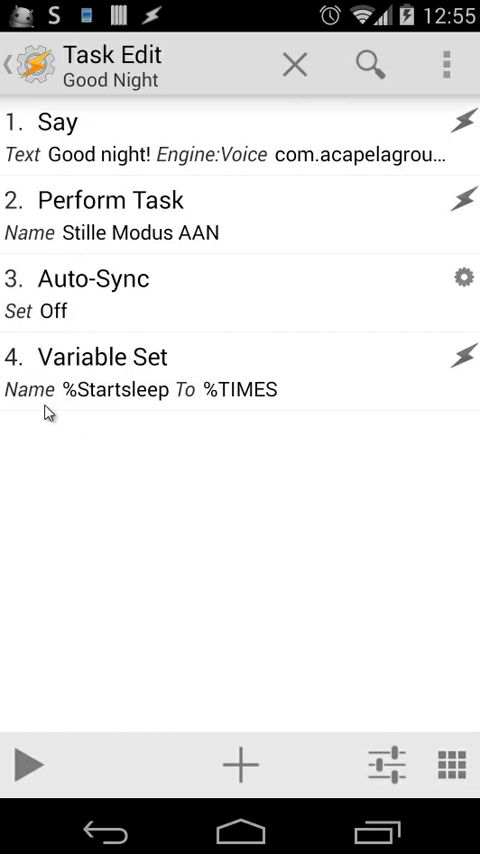
{"action": "mouse_move", "coordinate": [108, 420]}
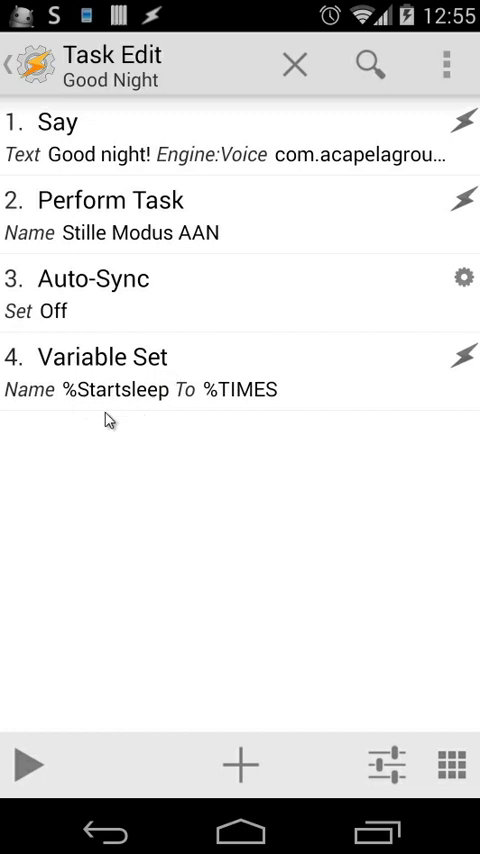
{"action": "mouse_move", "coordinate": [260, 372]}
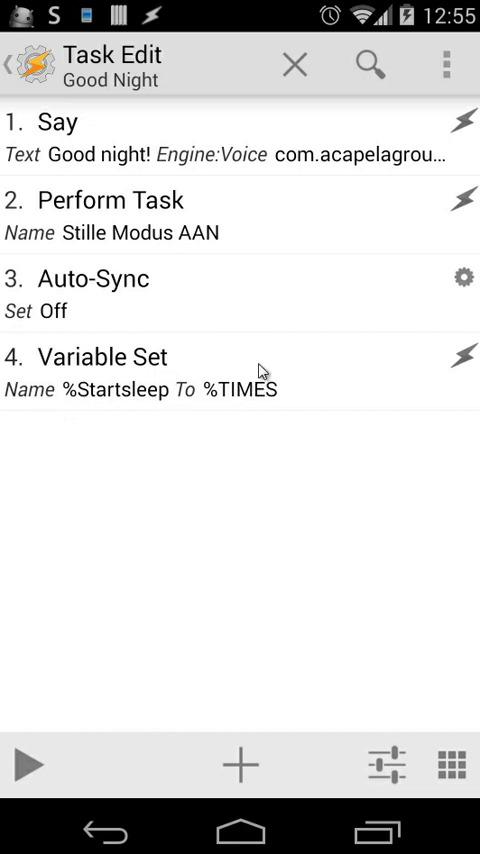
{"action": "mouse_move", "coordinate": [208, 424]}
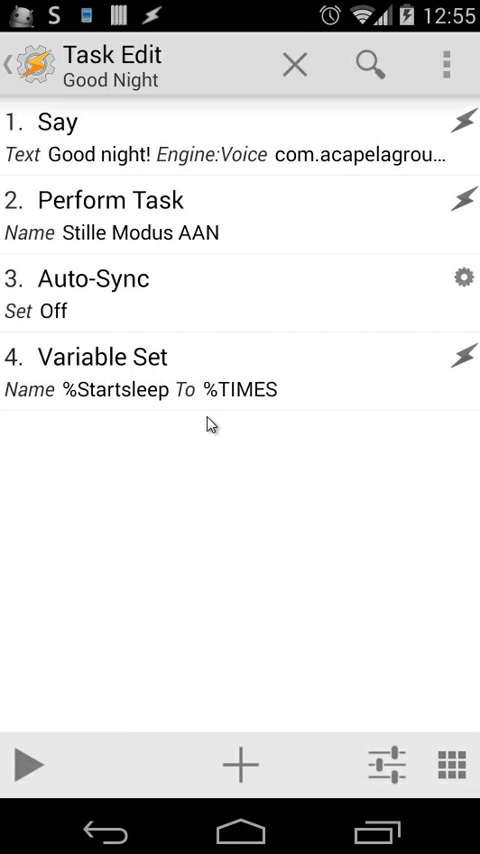
{"action": "mouse_move", "coordinate": [278, 415]}
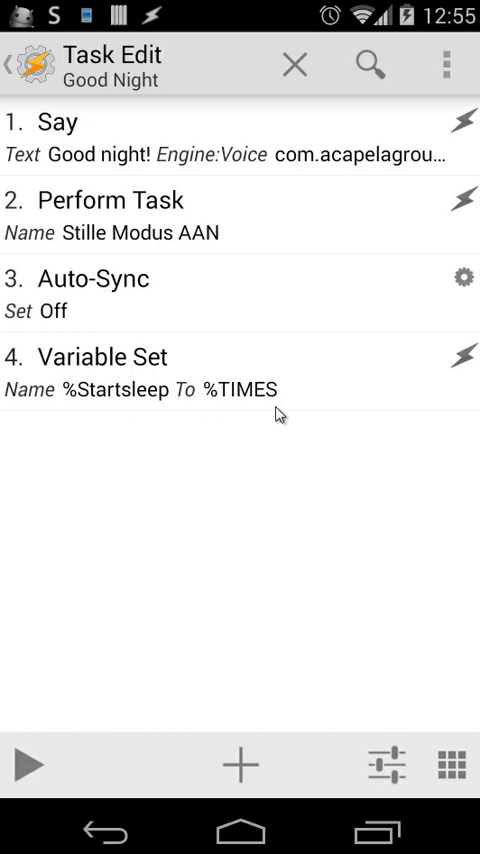
{"action": "mouse_move", "coordinate": [285, 383]}
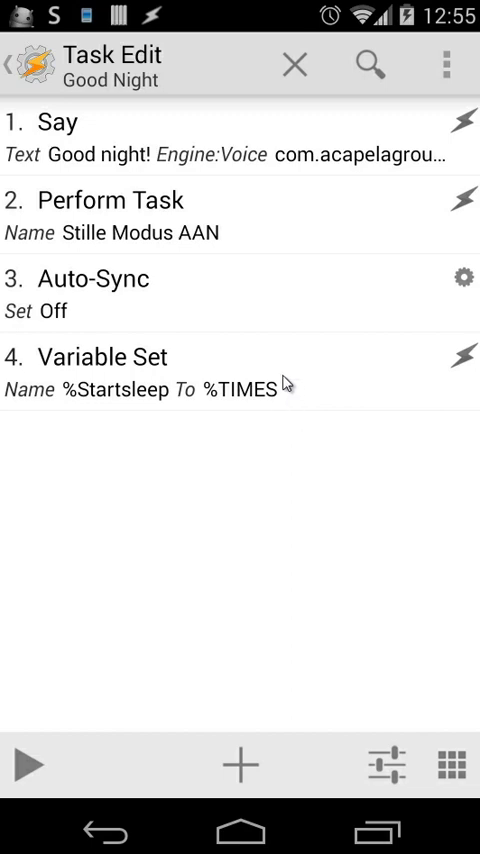
{"action": "mouse_move", "coordinate": [236, 368]}
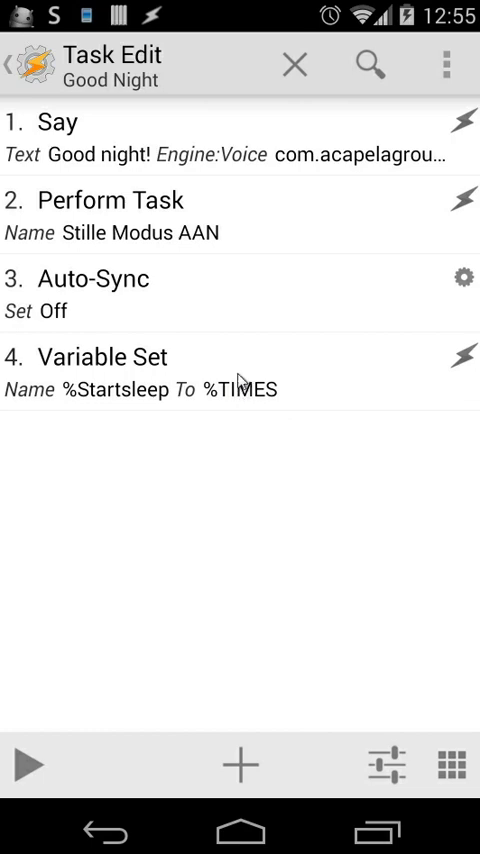
{"action": "mouse_move", "coordinate": [145, 390]}
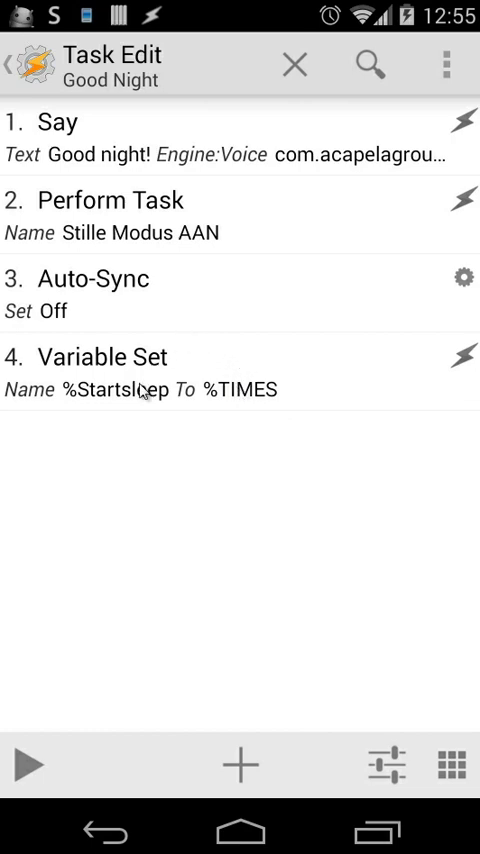
{"action": "mouse_move", "coordinate": [167, 410]}
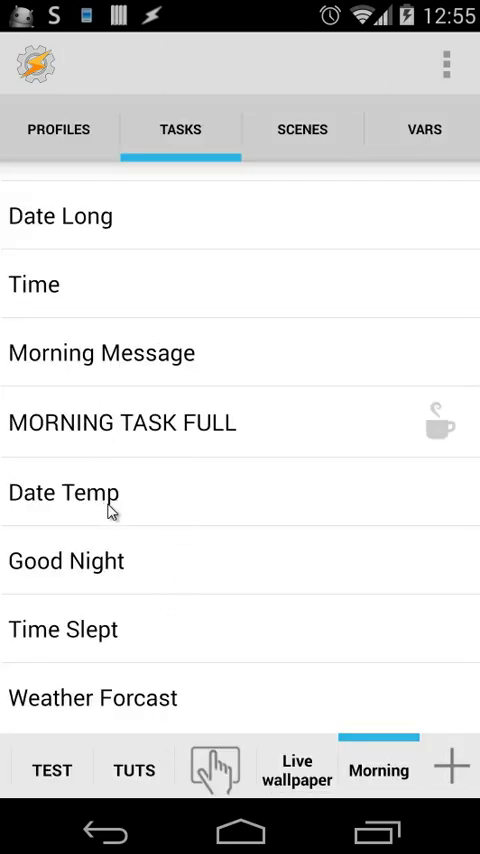
{"action": "mouse_move", "coordinate": [135, 632]}
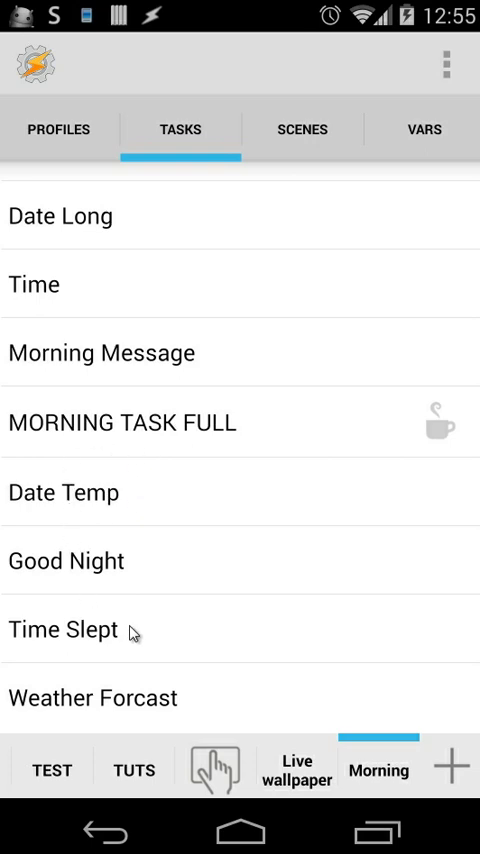
{"action": "mouse_move", "coordinate": [45, 647]}
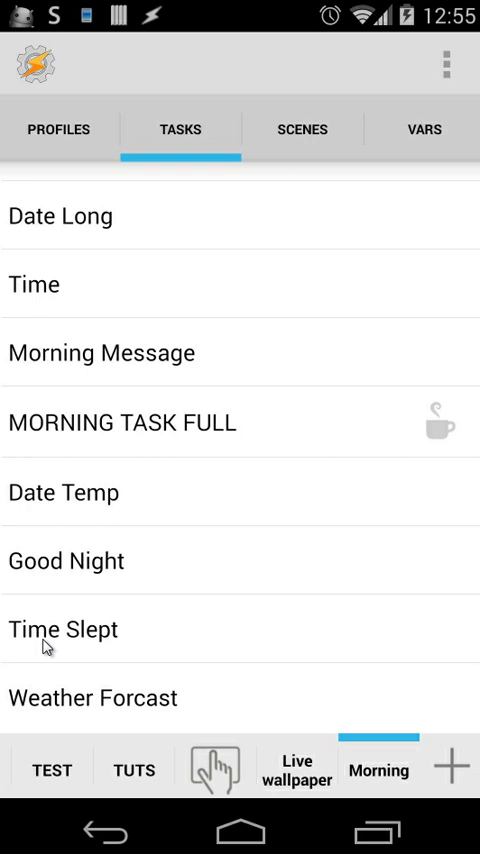
Step: Open the Time Slept task and run it once as a test
{"action": "left_click", "coordinate": [63, 629]}
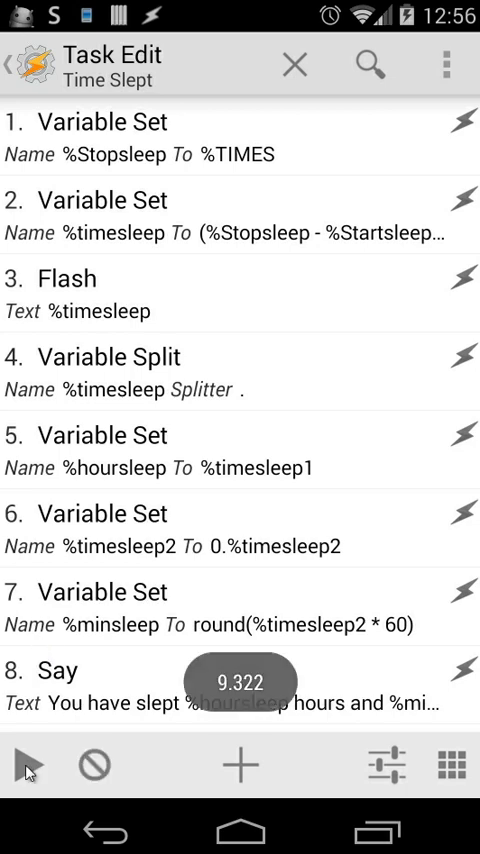
{"action": "left_click", "coordinate": [30, 763]}
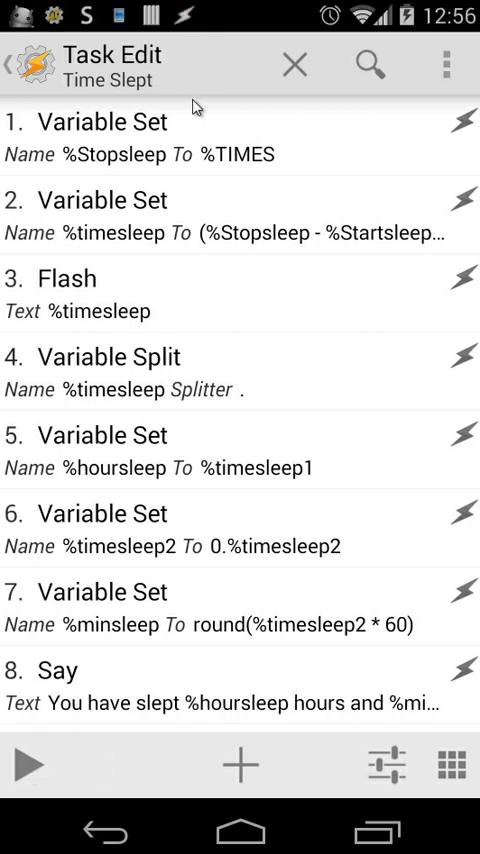
{"action": "mouse_move", "coordinate": [191, 422]}
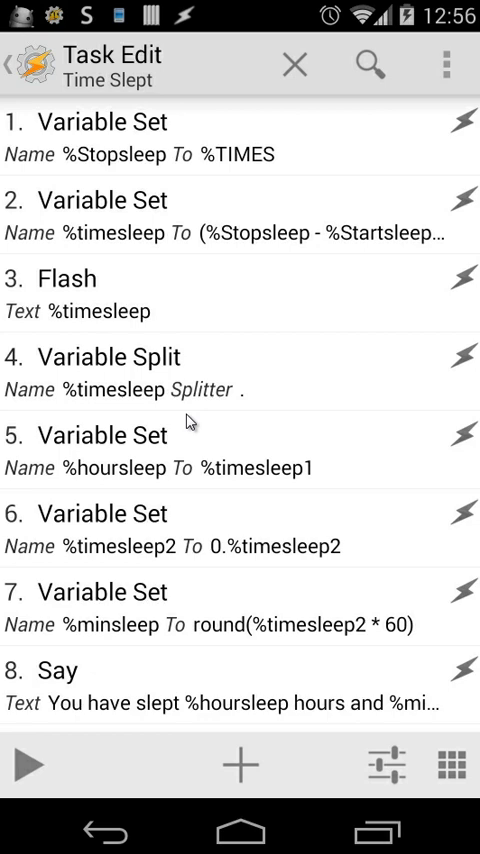
{"action": "mouse_move", "coordinate": [126, 138]}
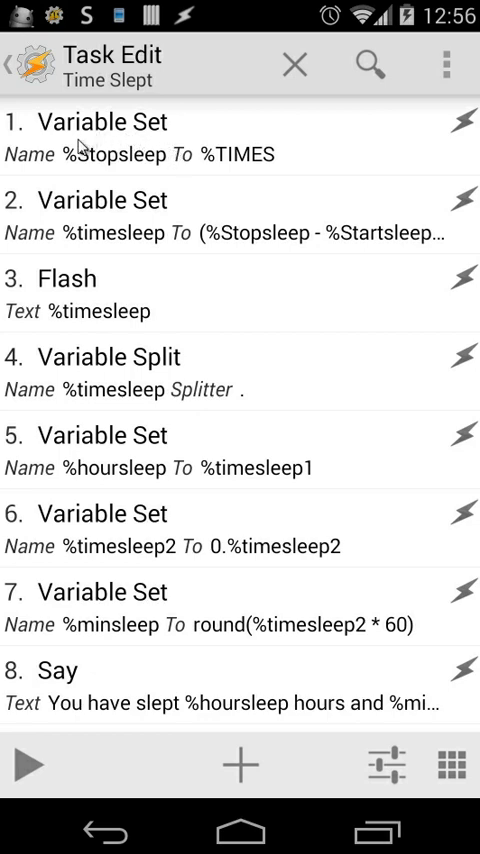
{"action": "mouse_move", "coordinate": [278, 160]}
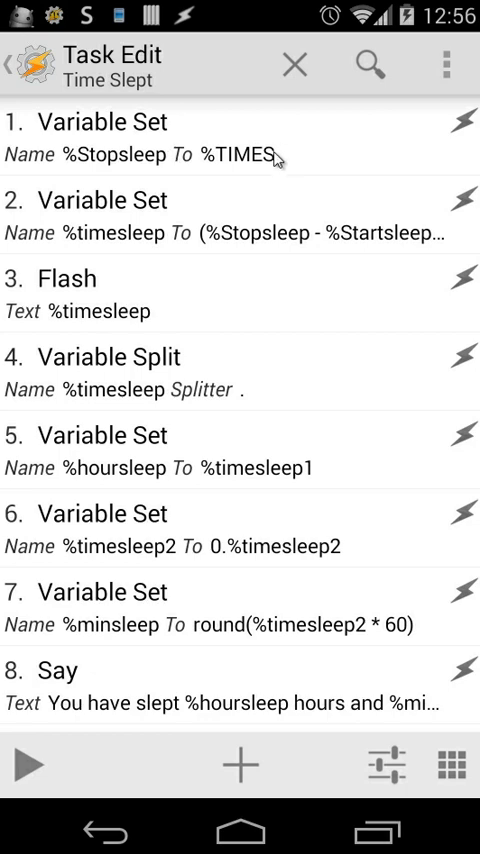
{"action": "mouse_move", "coordinate": [245, 165]}
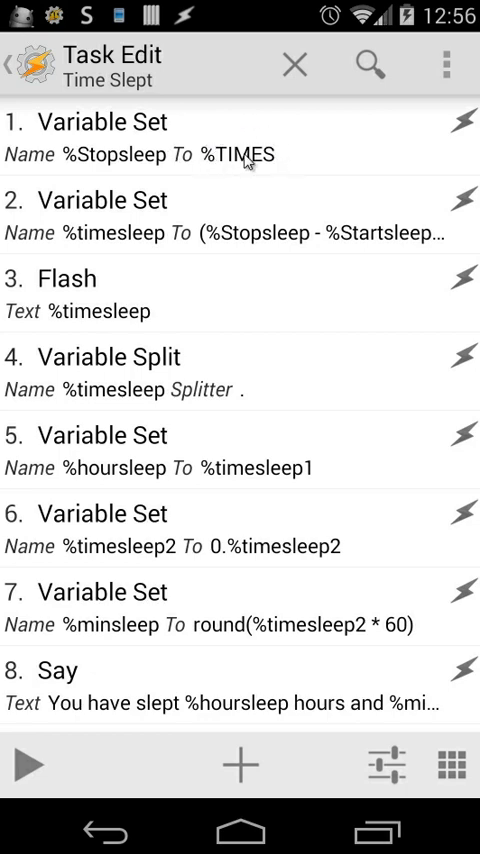
{"action": "mouse_move", "coordinate": [150, 170]}
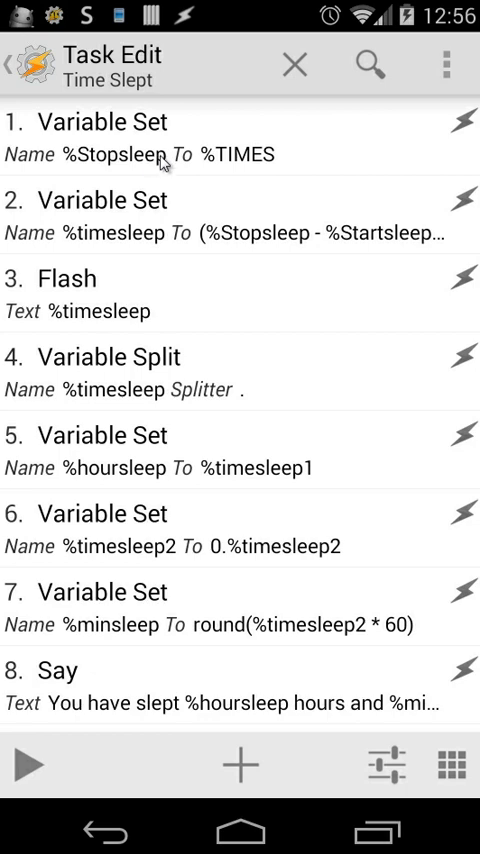
{"action": "mouse_move", "coordinate": [110, 230]}
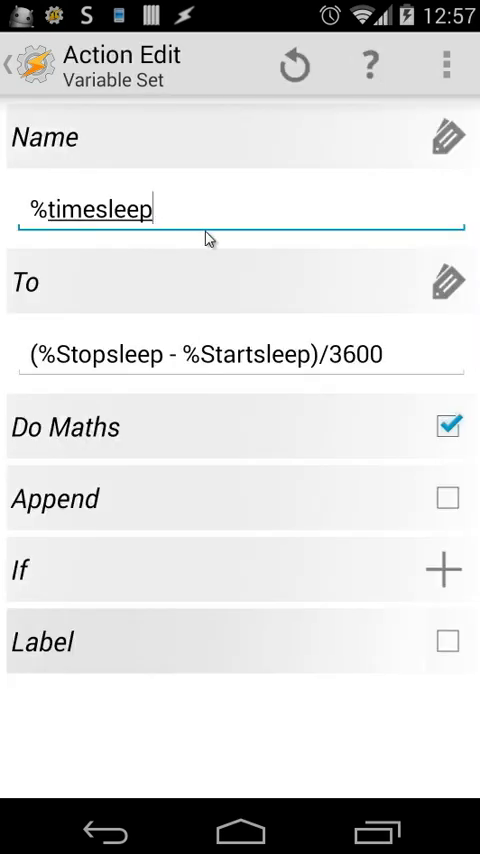
{"action": "mouse_move", "coordinate": [140, 232]}
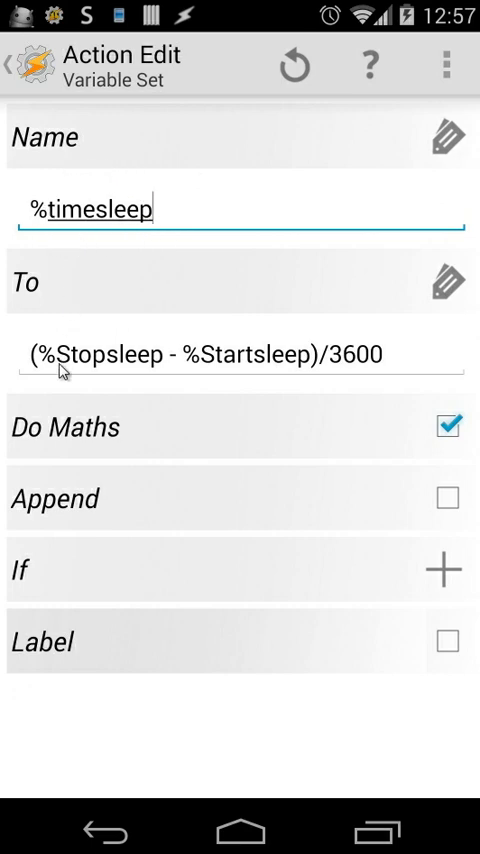
{"action": "mouse_move", "coordinate": [198, 366]}
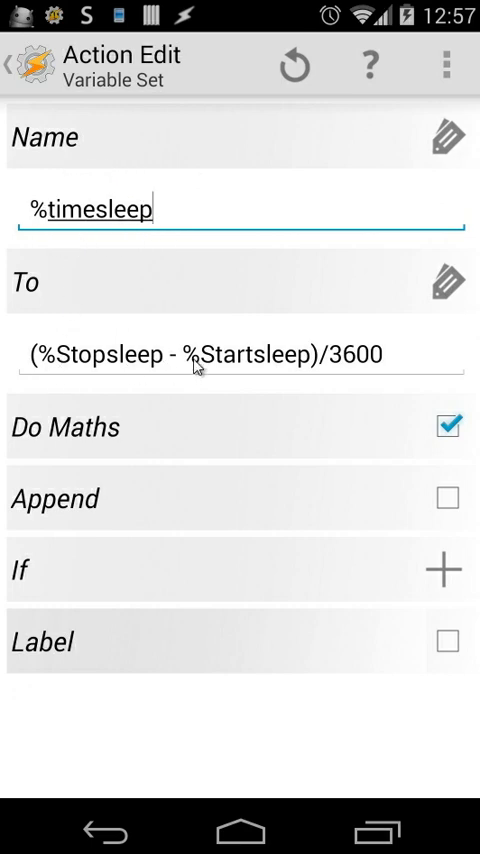
{"action": "mouse_move", "coordinate": [332, 377]}
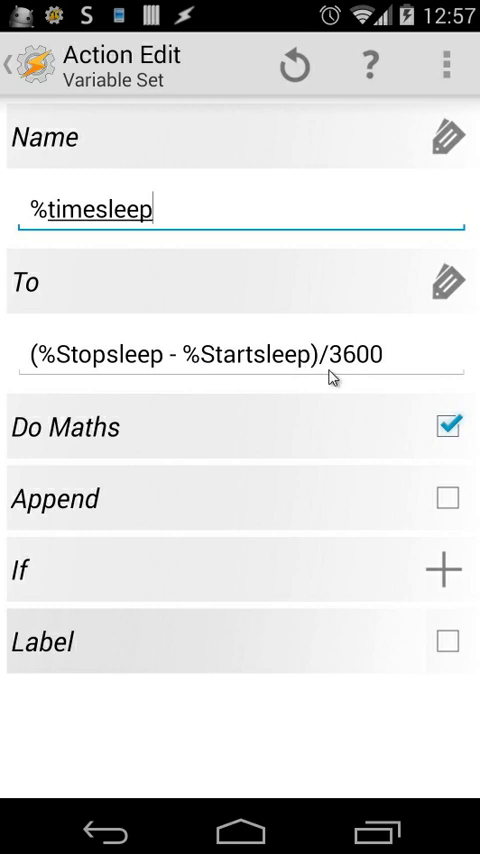
{"action": "mouse_move", "coordinate": [362, 373]}
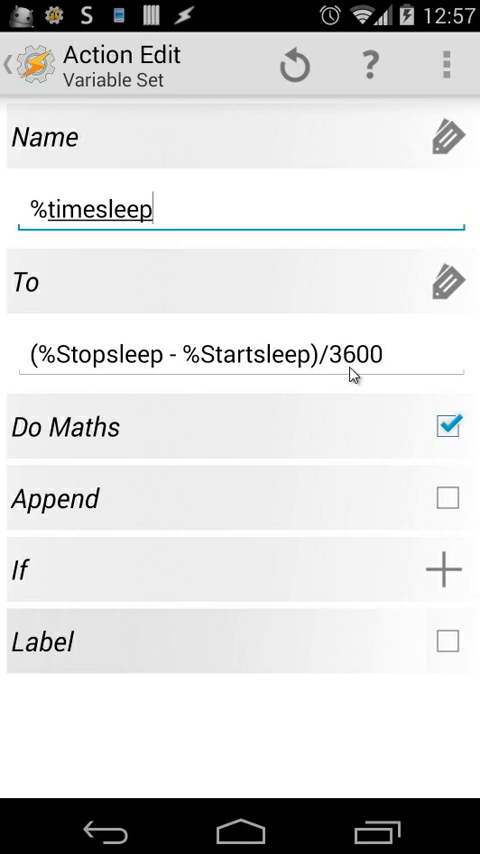
{"action": "mouse_move", "coordinate": [378, 370]}
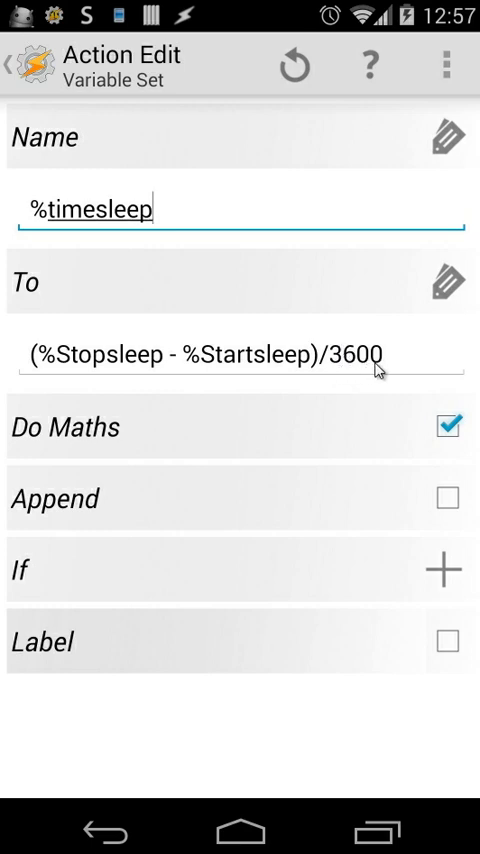
{"action": "mouse_move", "coordinate": [333, 377]}
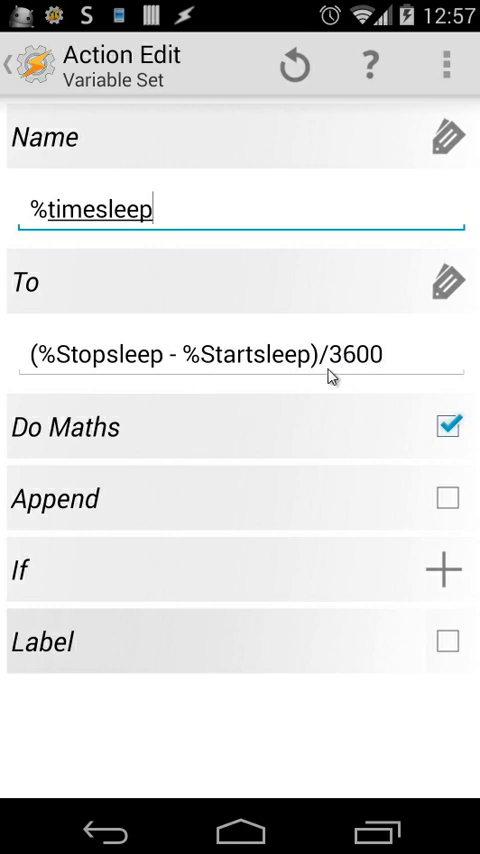
{"action": "mouse_move", "coordinate": [32, 442]}
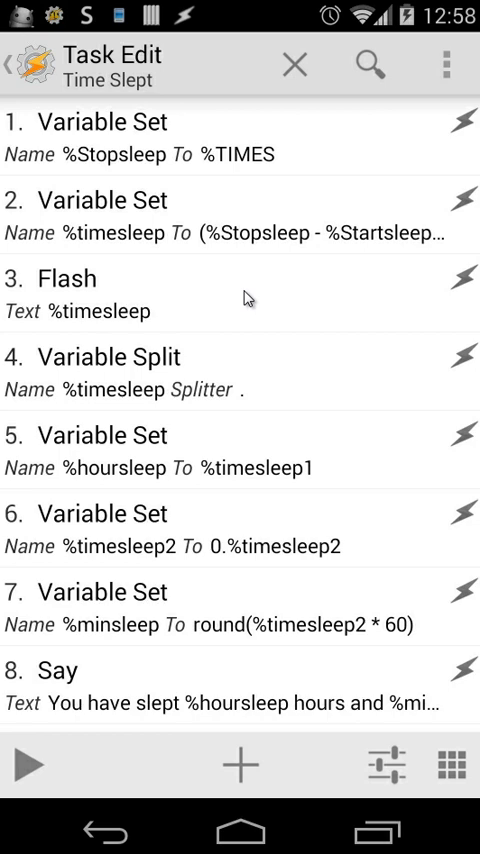
{"action": "mouse_move", "coordinate": [90, 552]}
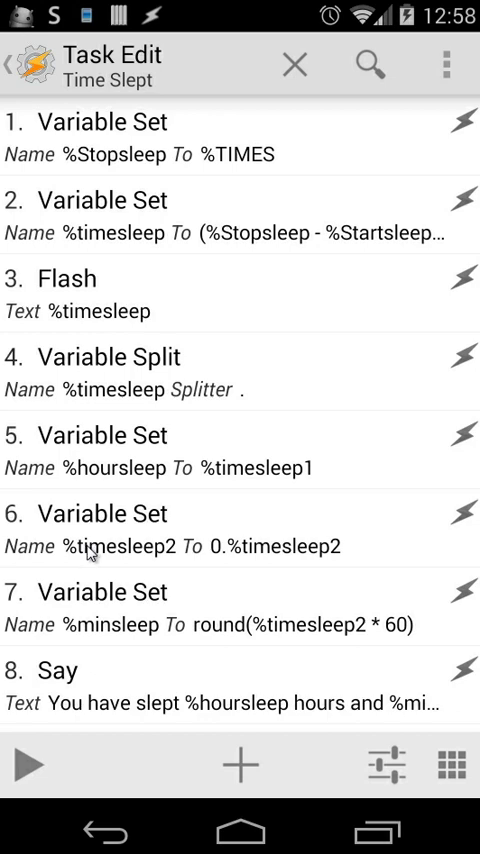
{"action": "mouse_move", "coordinate": [35, 770]}
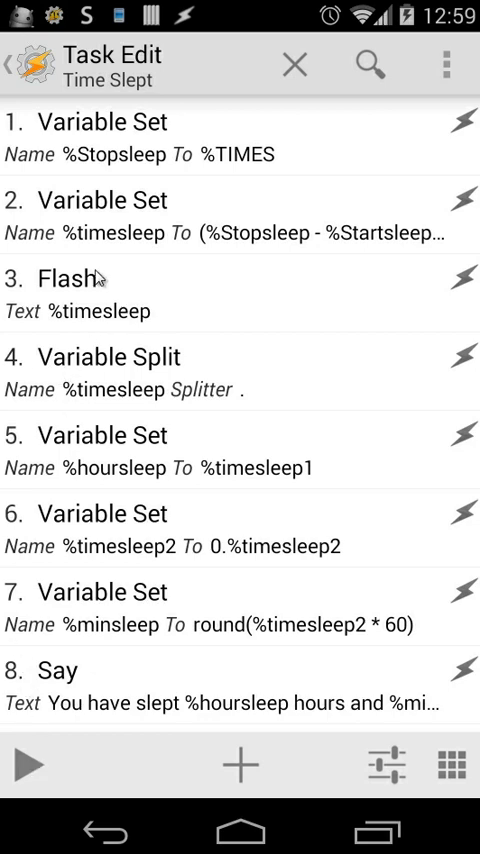
{"action": "mouse_move", "coordinate": [176, 378]}
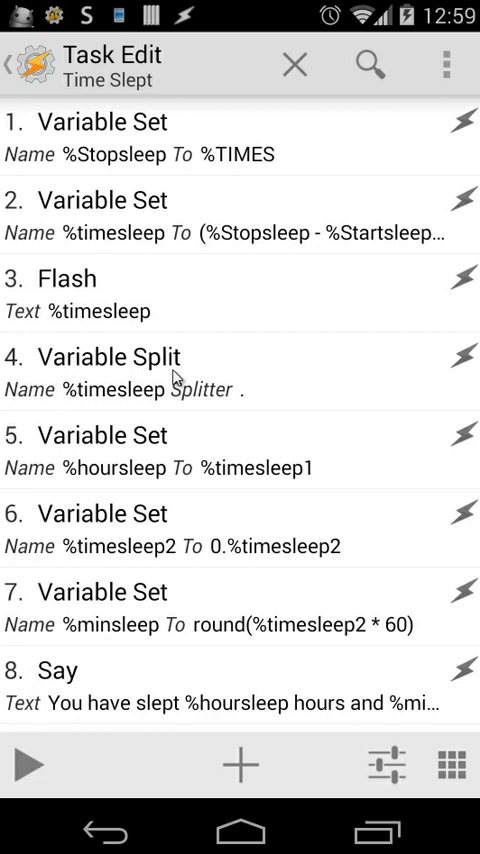
{"action": "mouse_move", "coordinate": [212, 407]}
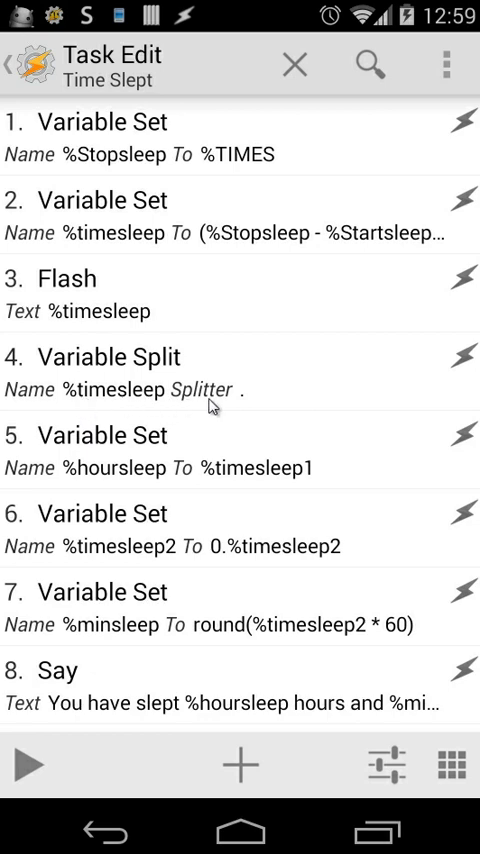
{"action": "mouse_move", "coordinate": [245, 405]}
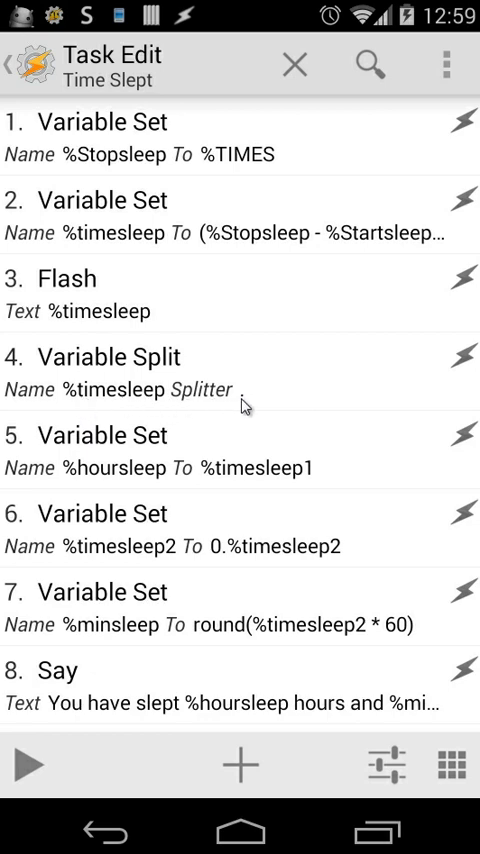
{"action": "mouse_move", "coordinate": [63, 490]}
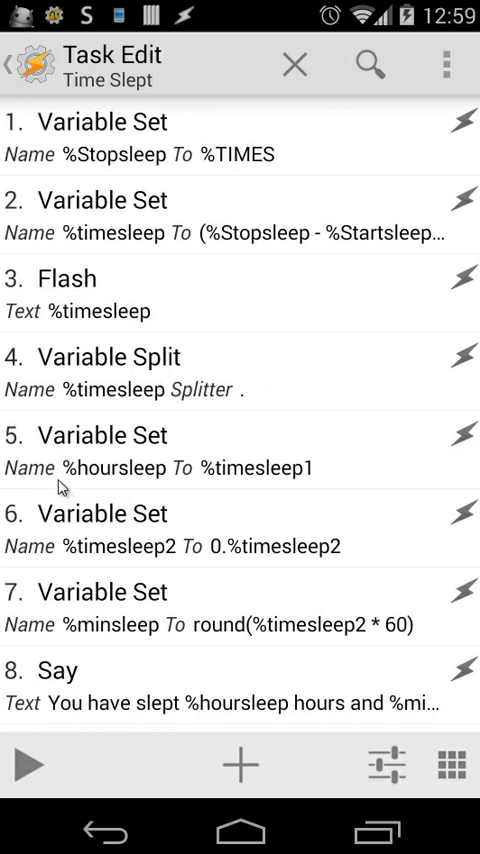
{"action": "mouse_move", "coordinate": [62, 481]}
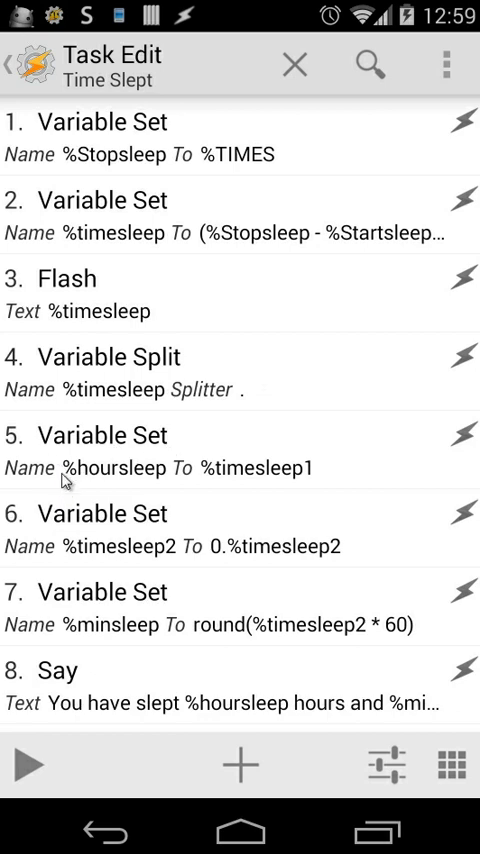
{"action": "mouse_move", "coordinate": [312, 477]}
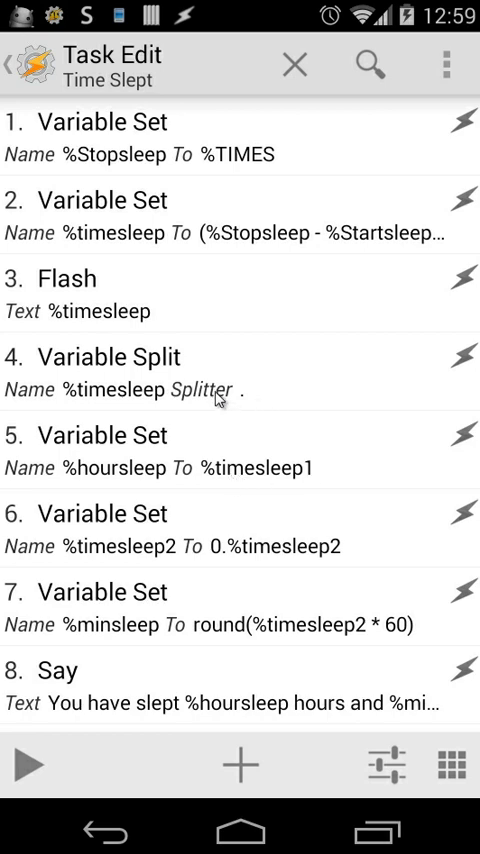
{"action": "mouse_move", "coordinate": [150, 527]}
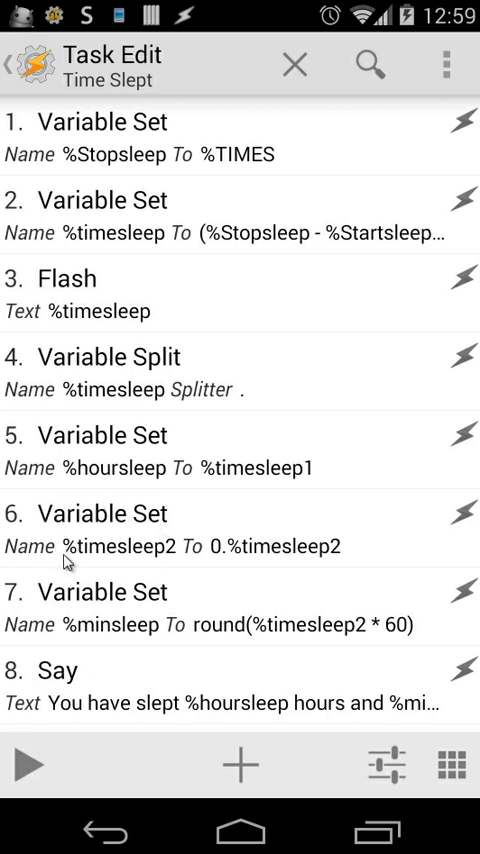
{"action": "mouse_move", "coordinate": [175, 562]}
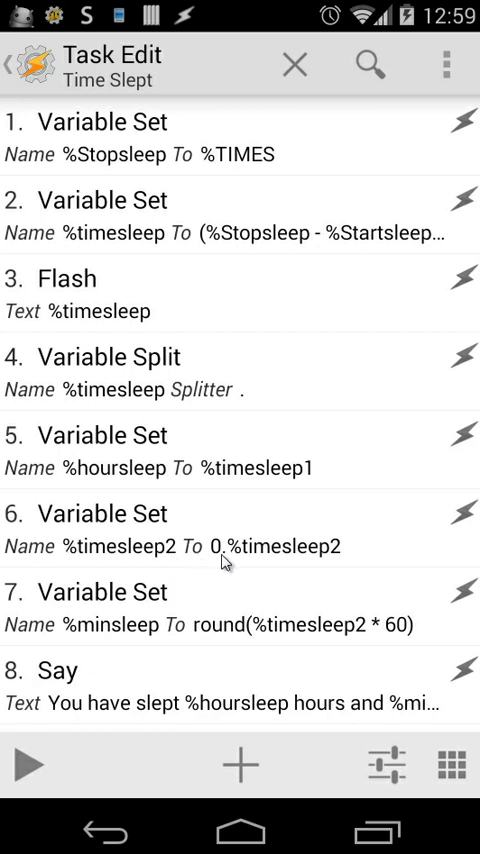
{"action": "mouse_move", "coordinate": [402, 568]}
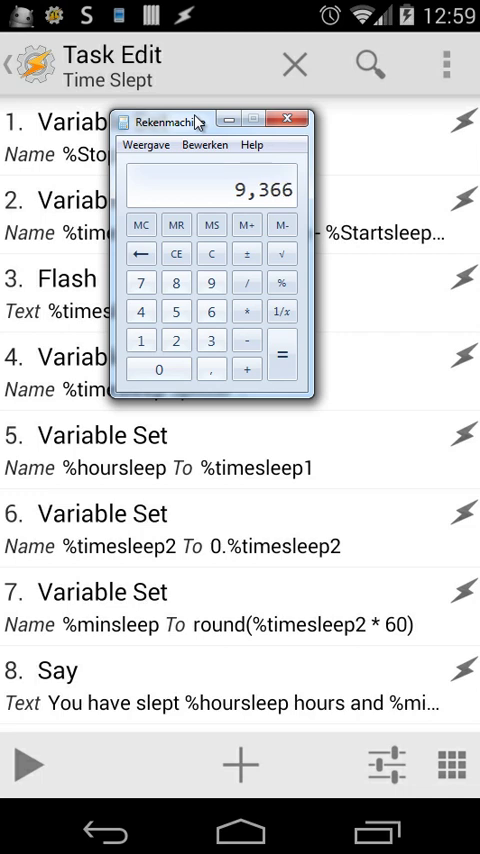
{"action": "mouse_move", "coordinate": [265, 200]}
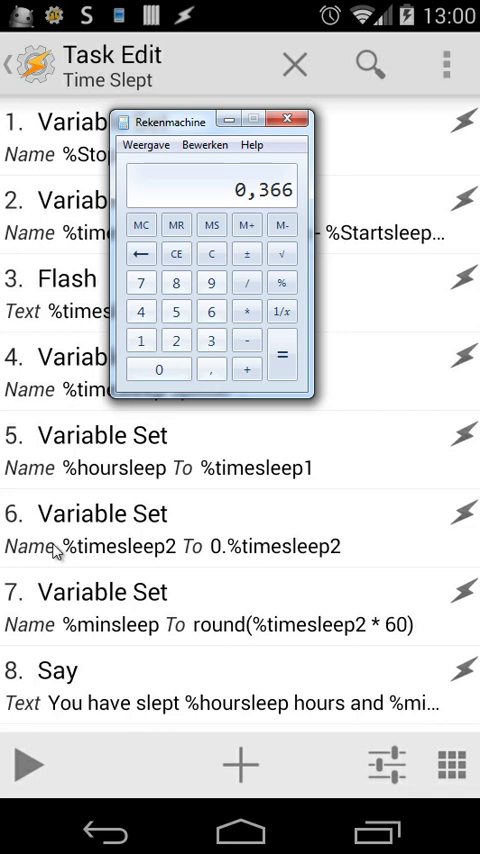
{"action": "mouse_move", "coordinate": [338, 522]}
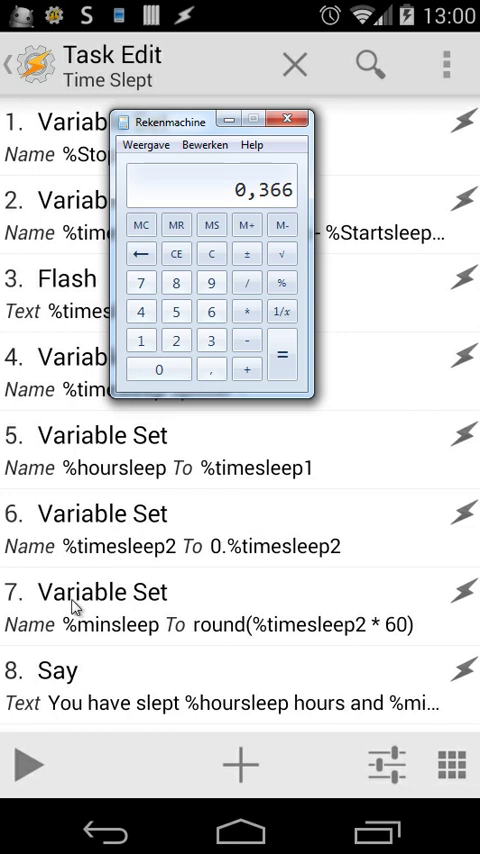
{"action": "mouse_move", "coordinate": [390, 645]}
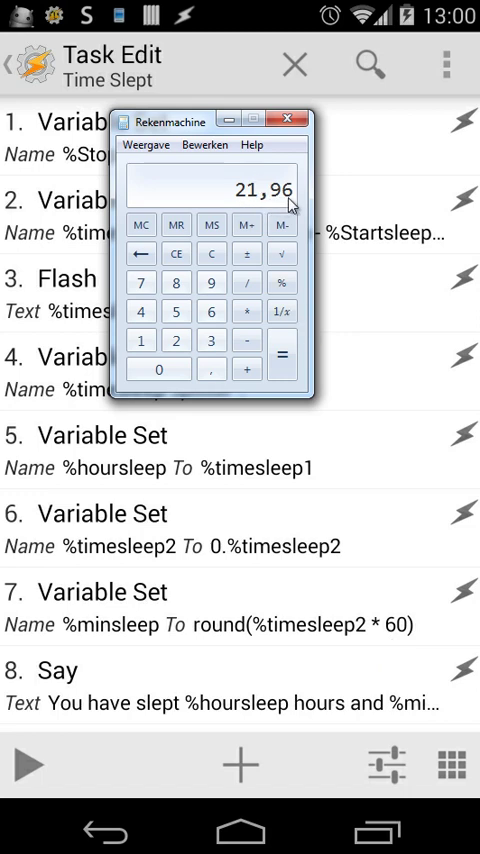
{"action": "mouse_move", "coordinate": [295, 10]}
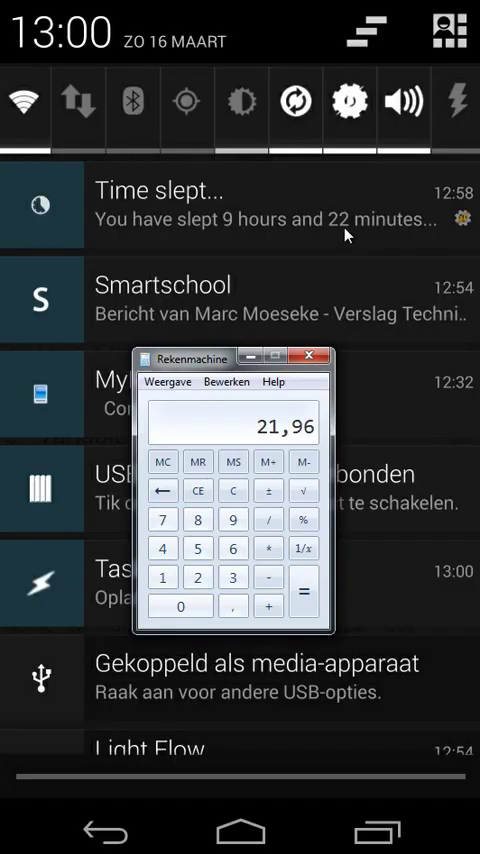
{"action": "mouse_move", "coordinate": [277, 446]}
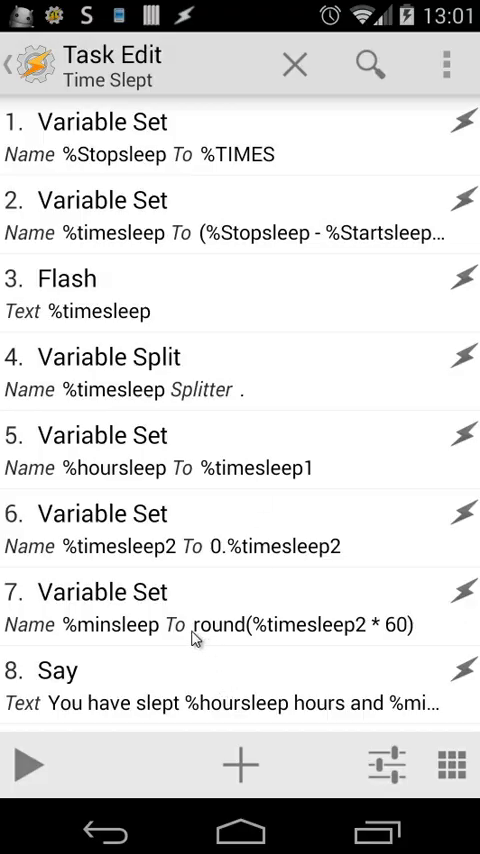
{"action": "mouse_move", "coordinate": [240, 645]}
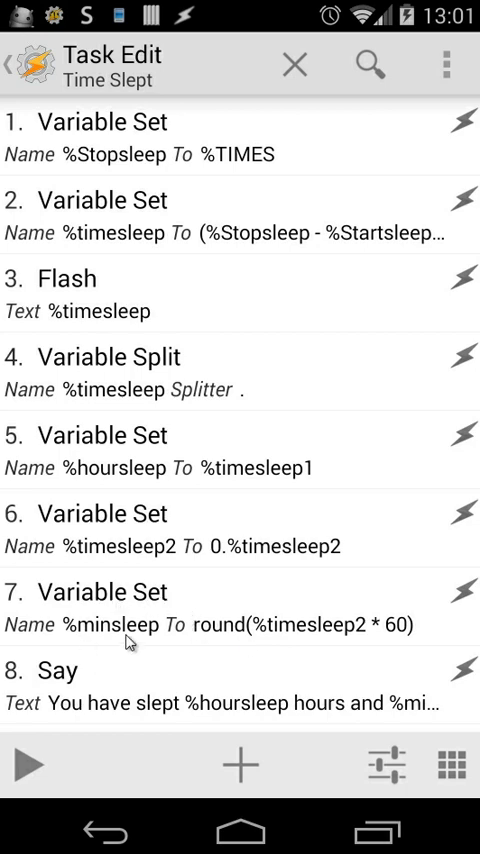
{"action": "mouse_move", "coordinate": [210, 643]}
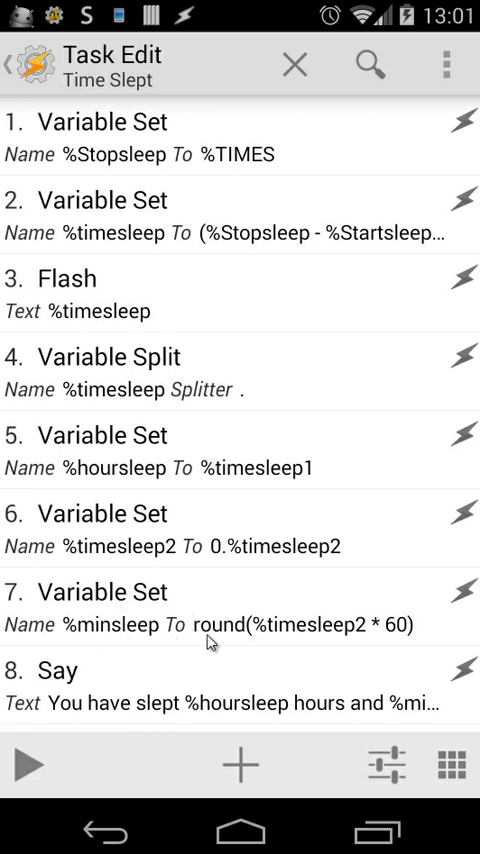
{"action": "mouse_move", "coordinate": [388, 635]}
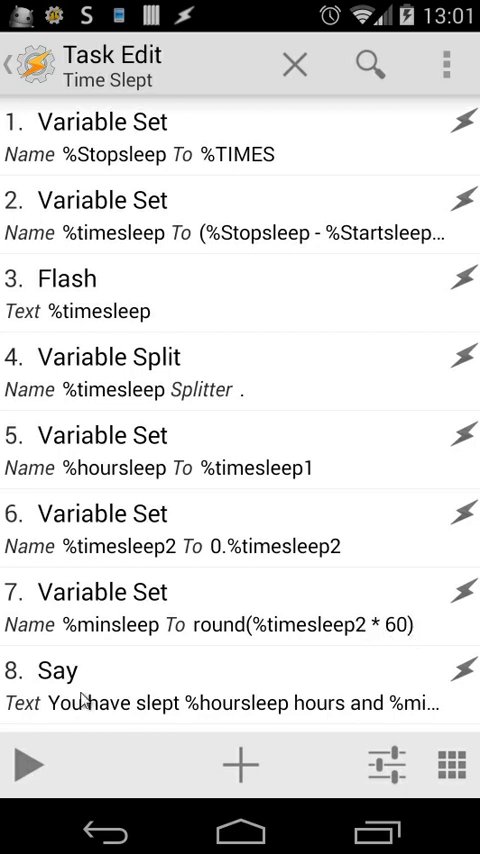
{"action": "scroll", "scroll_direction": "up", "scroll_amount": 3}
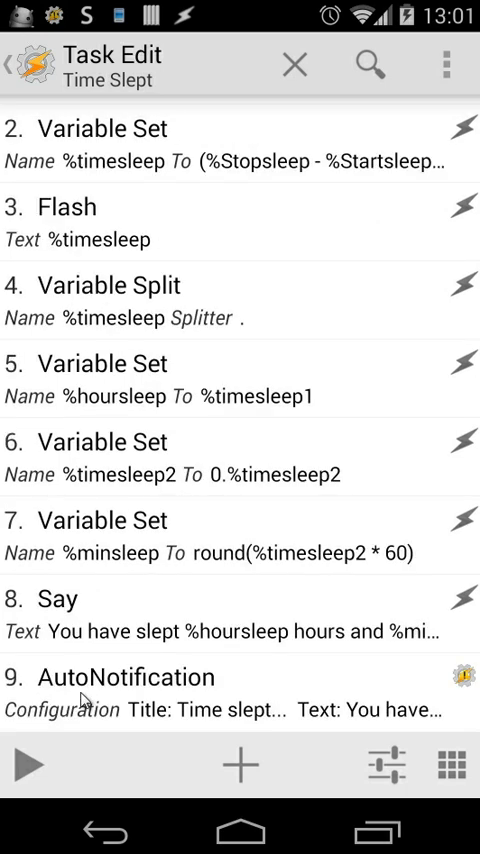
{"action": "mouse_move", "coordinate": [30, 714]}
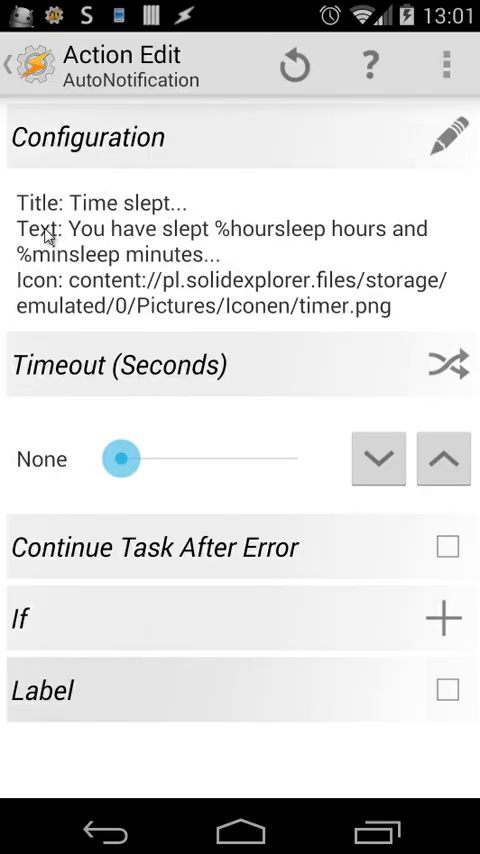
{"action": "mouse_move", "coordinate": [135, 237]}
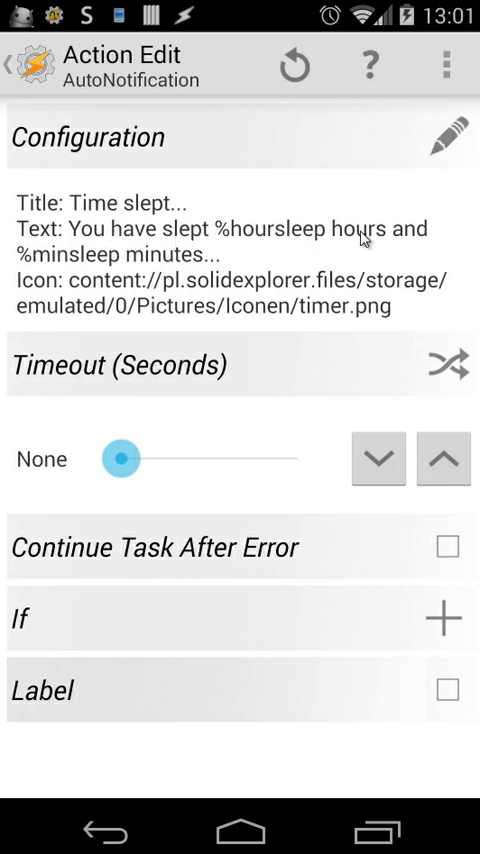
{"action": "mouse_move", "coordinate": [95, 270]}
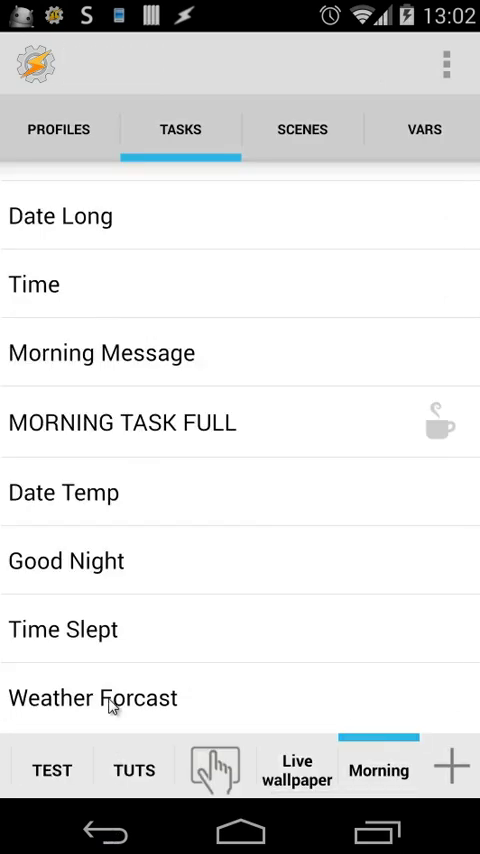
{"action": "left_click", "coordinate": [93, 698]}
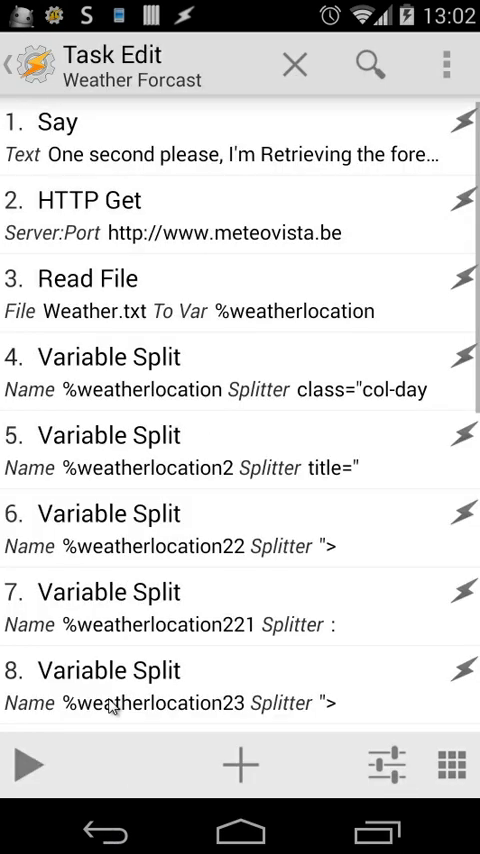
{"action": "mouse_move", "coordinate": [62, 222]}
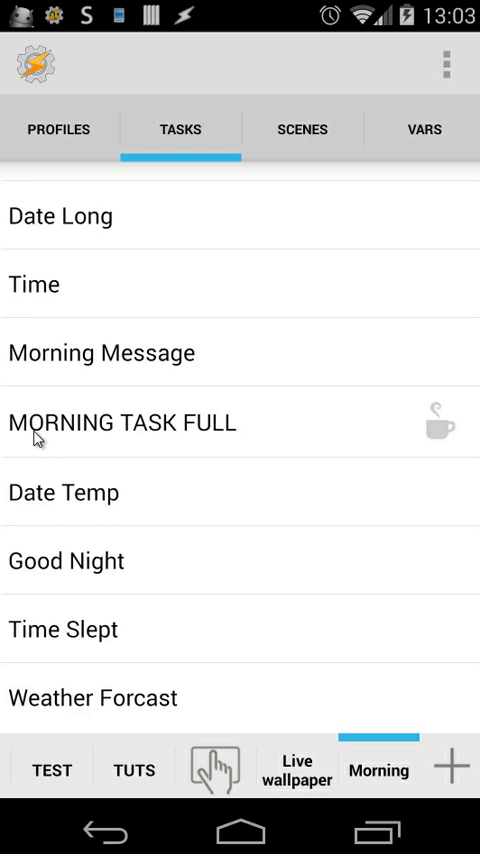
Step: Open MORNING TASK FULL to view its five chained Perform Task actions
{"action": "left_click", "coordinate": [122, 421]}
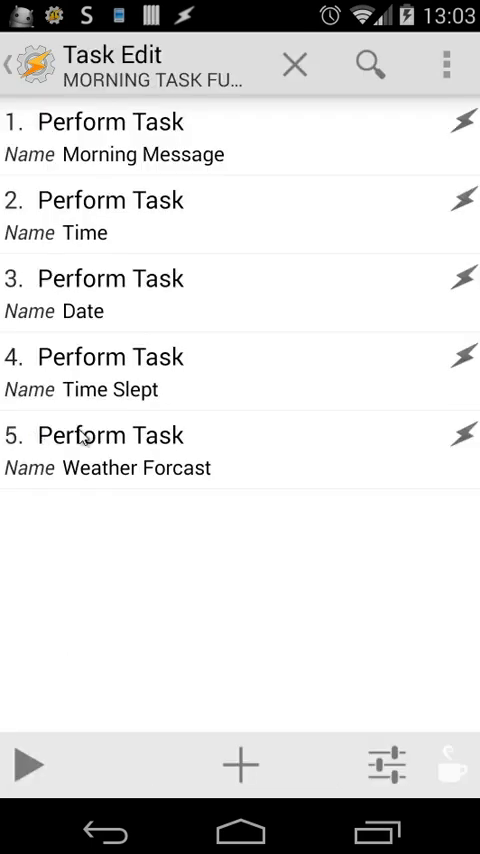
{"action": "mouse_move", "coordinate": [166, 137]}
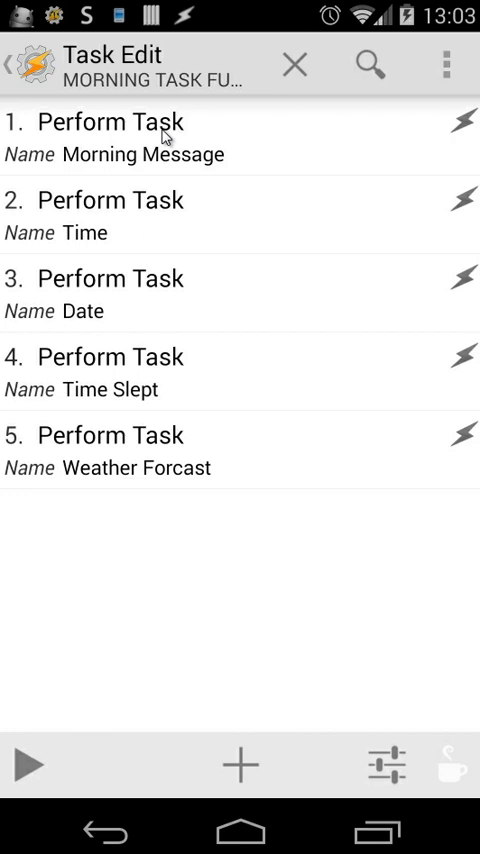
{"action": "mouse_move", "coordinate": [122, 262]}
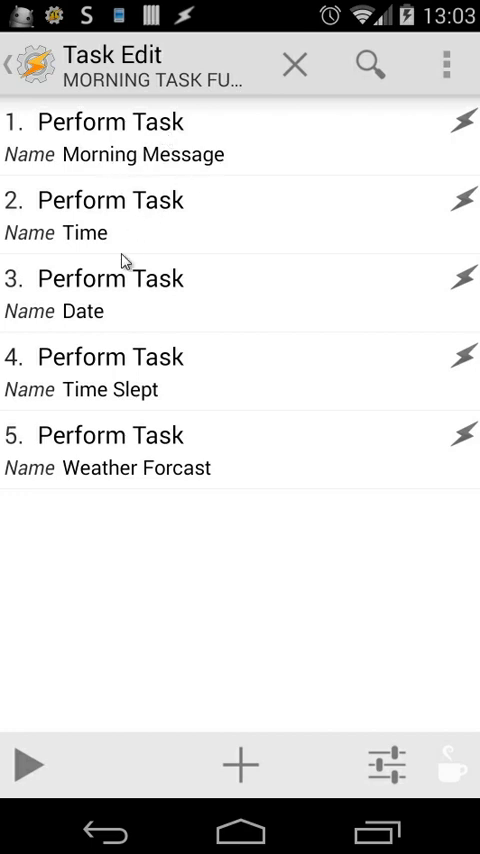
{"action": "mouse_move", "coordinate": [113, 408]}
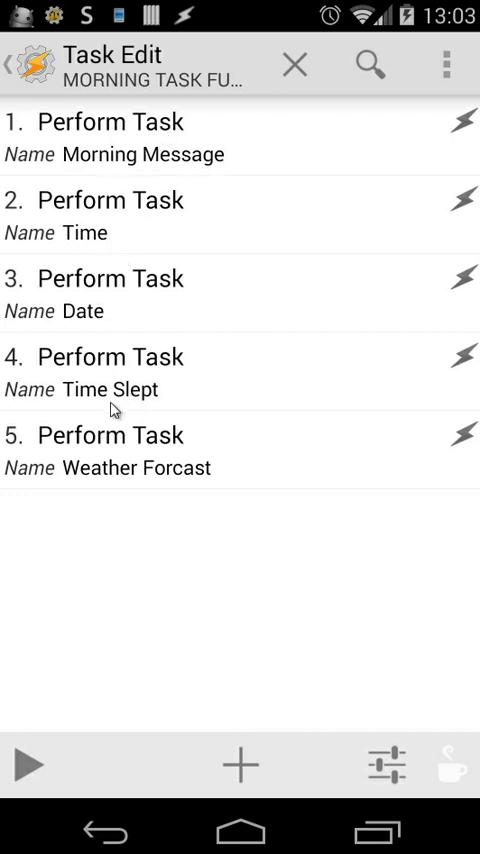
{"action": "mouse_move", "coordinate": [67, 485]}
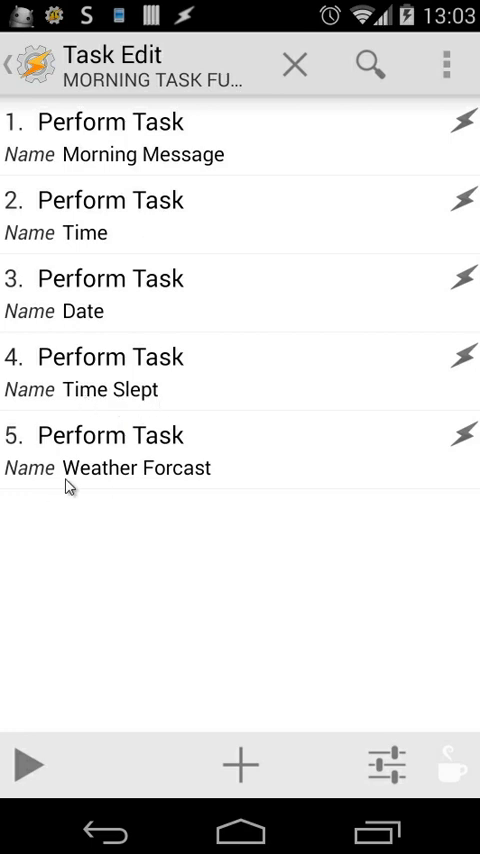
{"action": "mouse_move", "coordinate": [188, 485]}
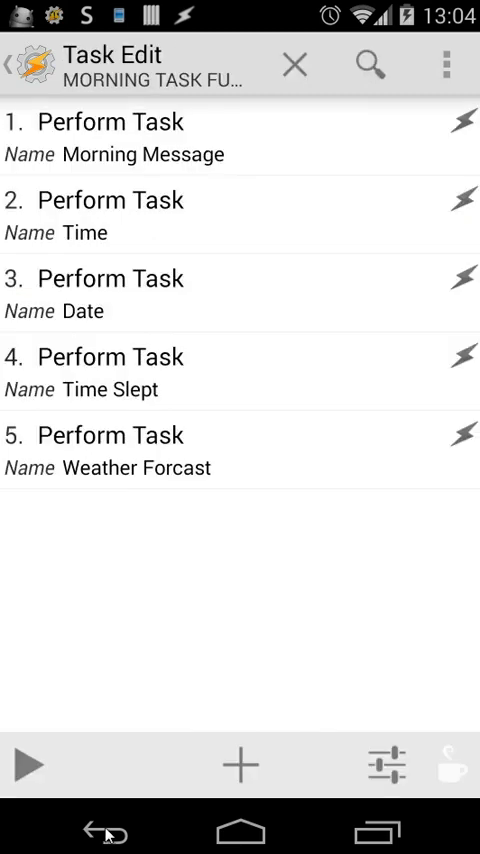
{"action": "mouse_move", "coordinate": [117, 724]}
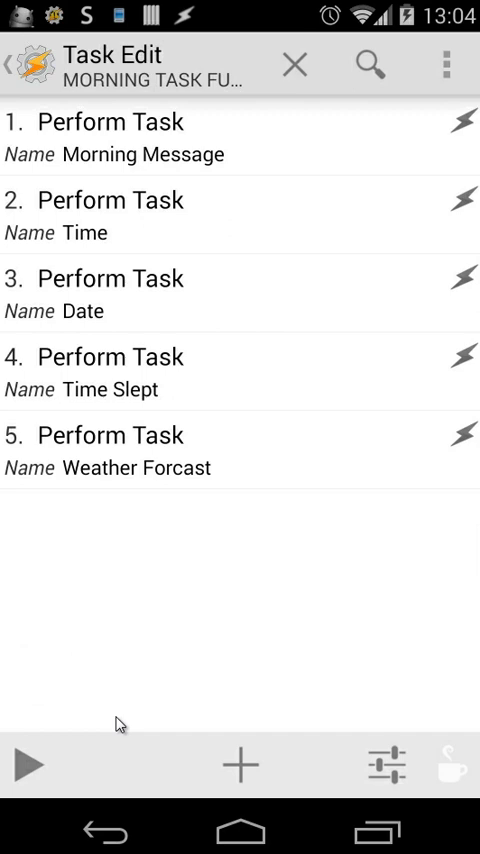
Step: Run MORNING TASK FULL from Task Edit and let its five chained tasks finish
{"action": "left_click", "coordinate": [30, 764]}
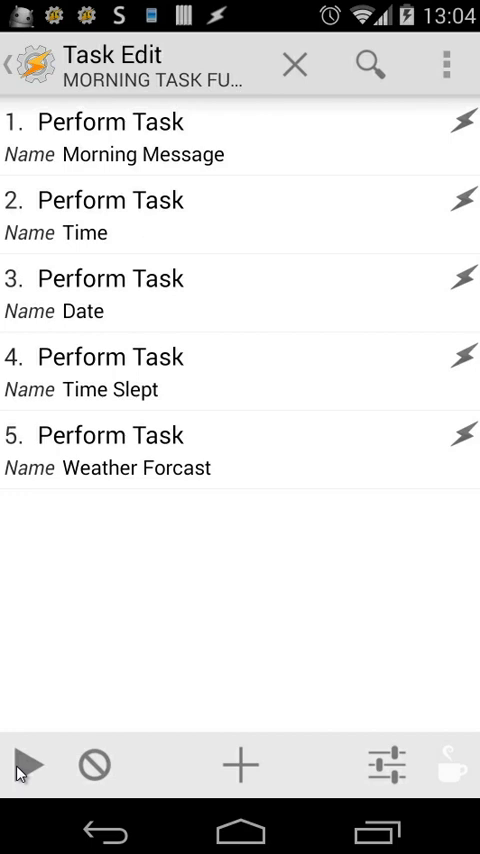
{"action": "left_click", "coordinate": [95, 765]}
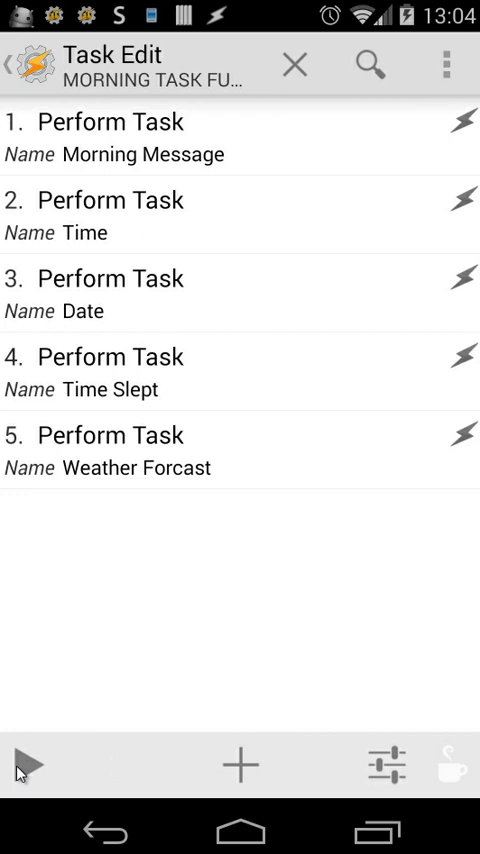